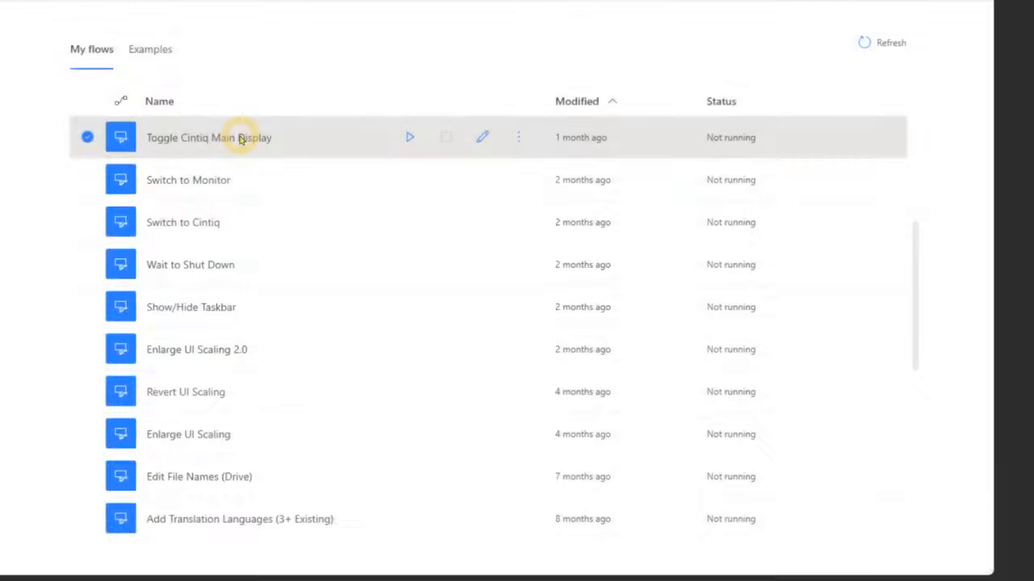
Step: Create a copy of the Toggle Cintiq Main Display flow from its More actions menu
{"action": "left_click", "coordinate": [518, 137]}
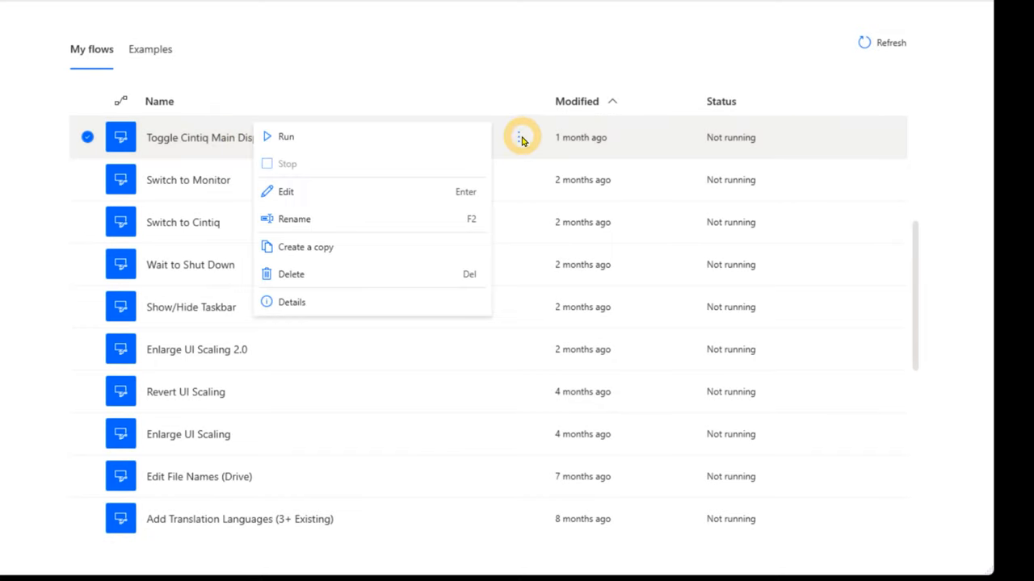
{"action": "mouse_move", "coordinate": [313, 247]}
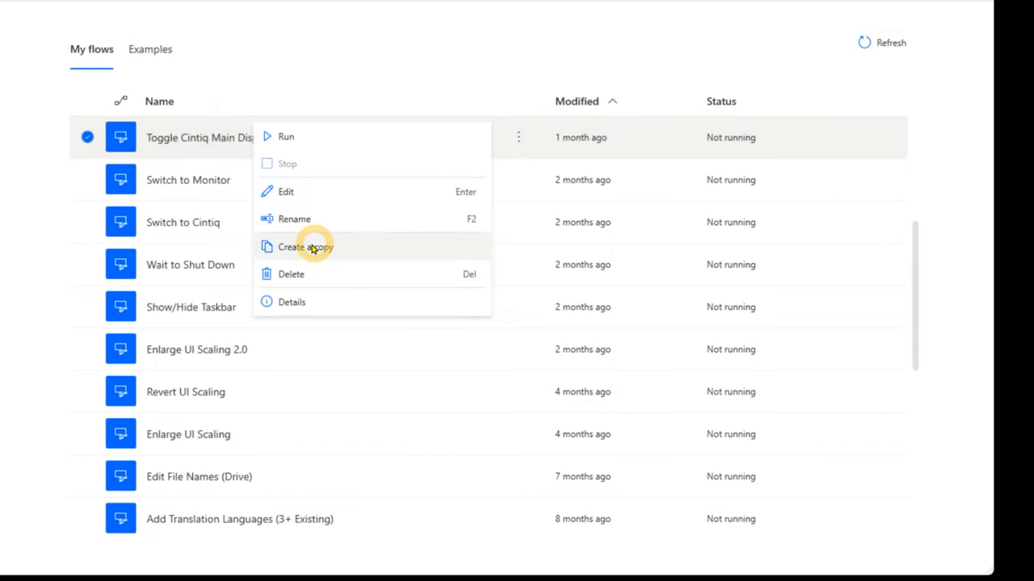
{"action": "left_click", "coordinate": [304, 245]}
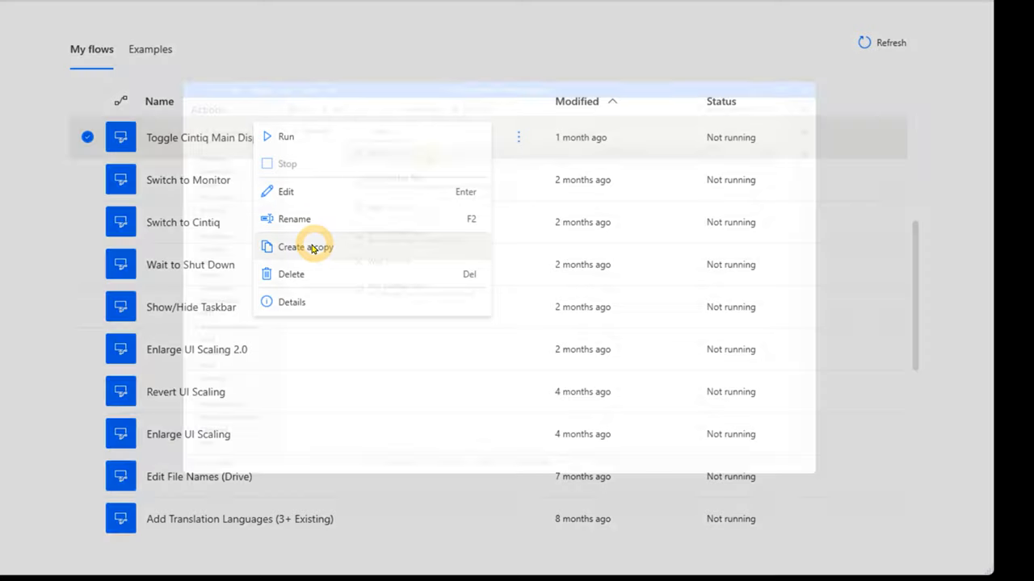
Step: Open Switch to Monitor in the designer and select its Toggle Monitor Main Display step
{"action": "left_click", "coordinate": [284, 190]}
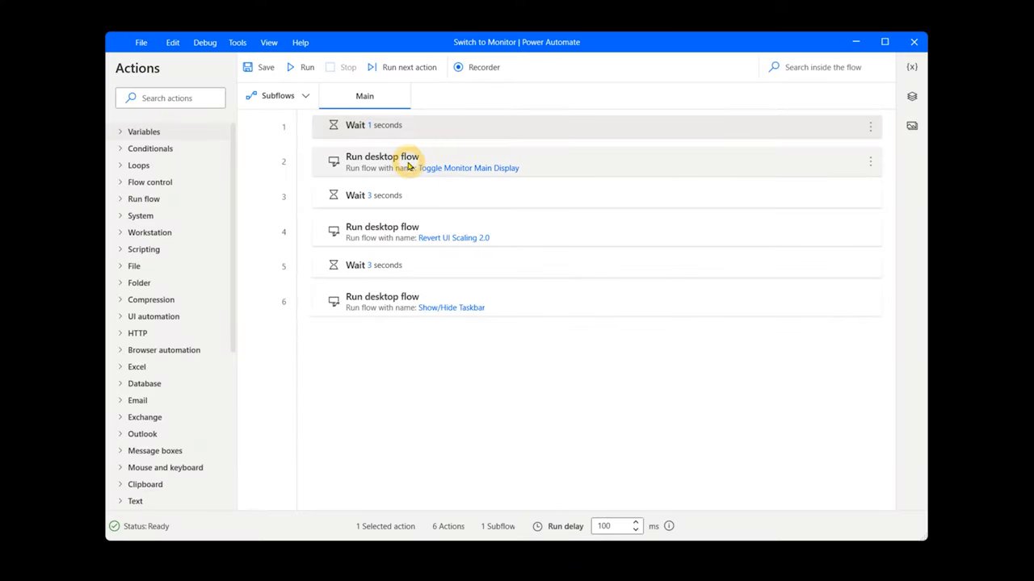
{"action": "left_click", "coordinate": [381, 302]}
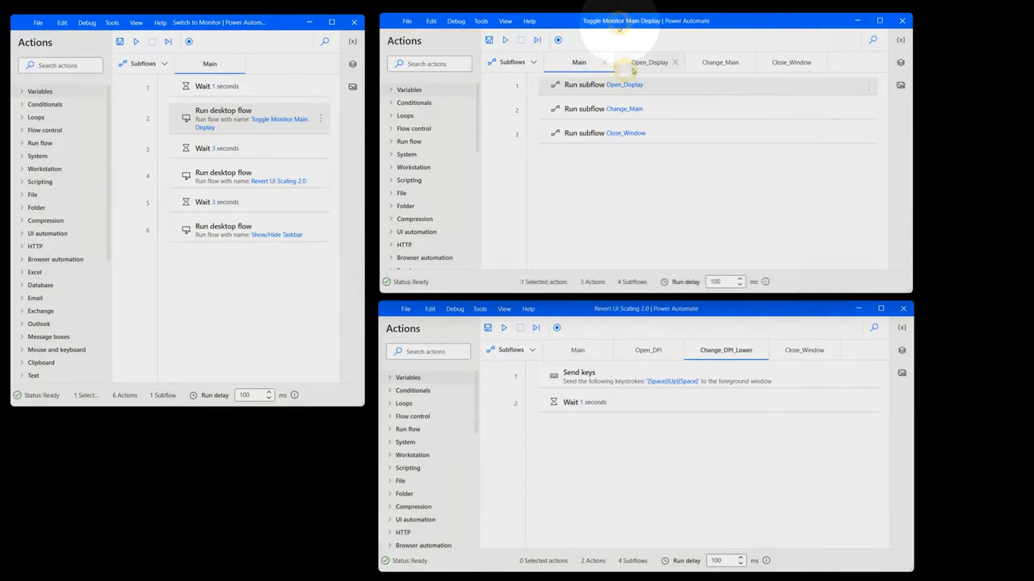
Step: Inspect the Send keys {Space}{Up}{Space} text, then show the Change_Main subflow
{"action": "left_click", "coordinate": [720, 61]}
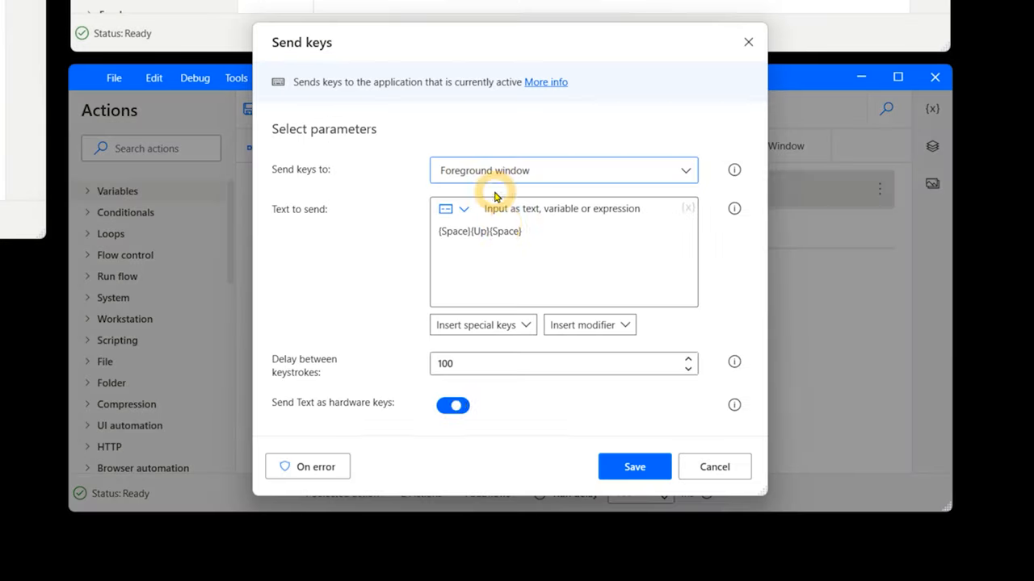
{"action": "mouse_move", "coordinate": [481, 249]}
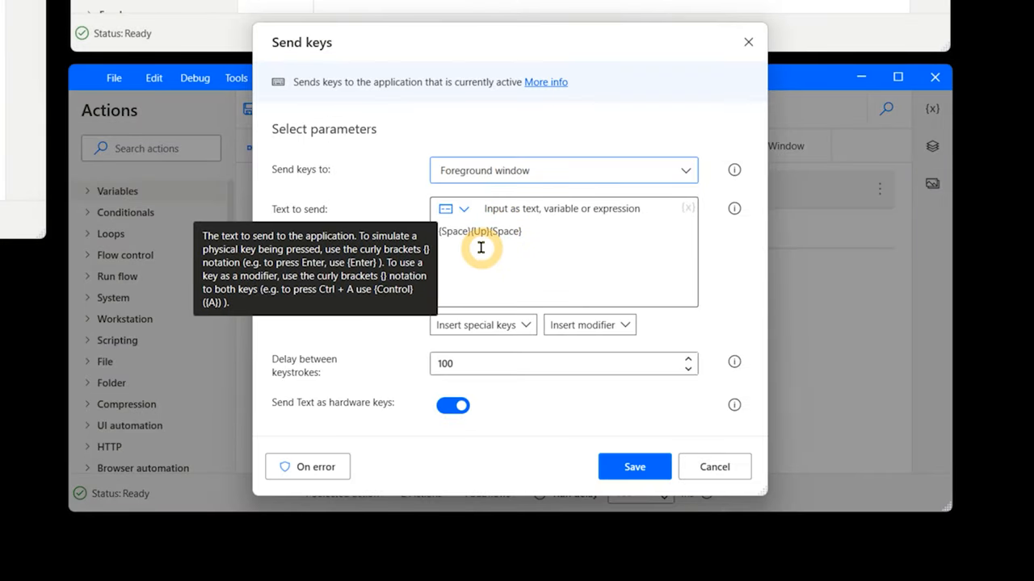
{"action": "left_click", "coordinate": [634, 467]}
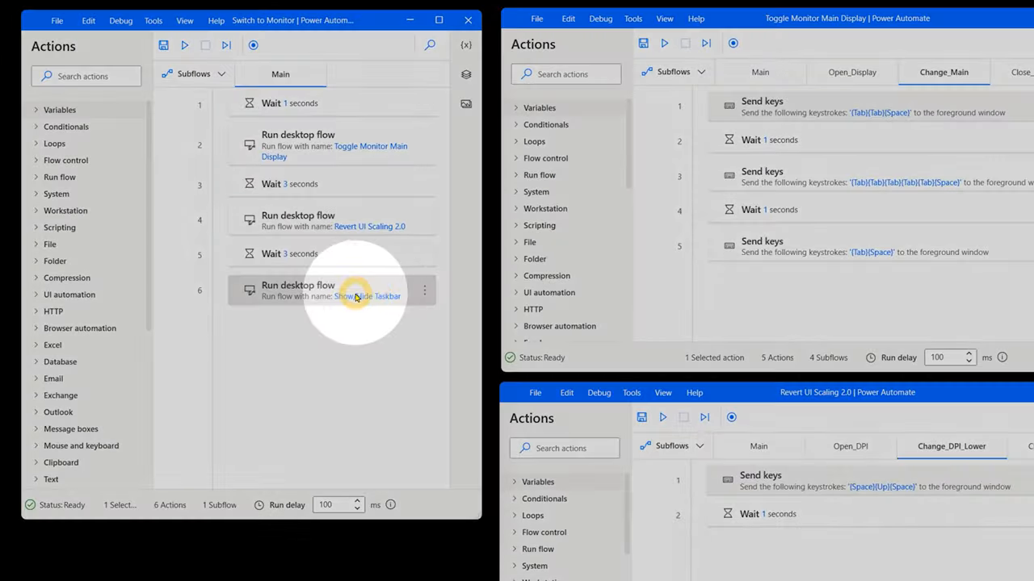